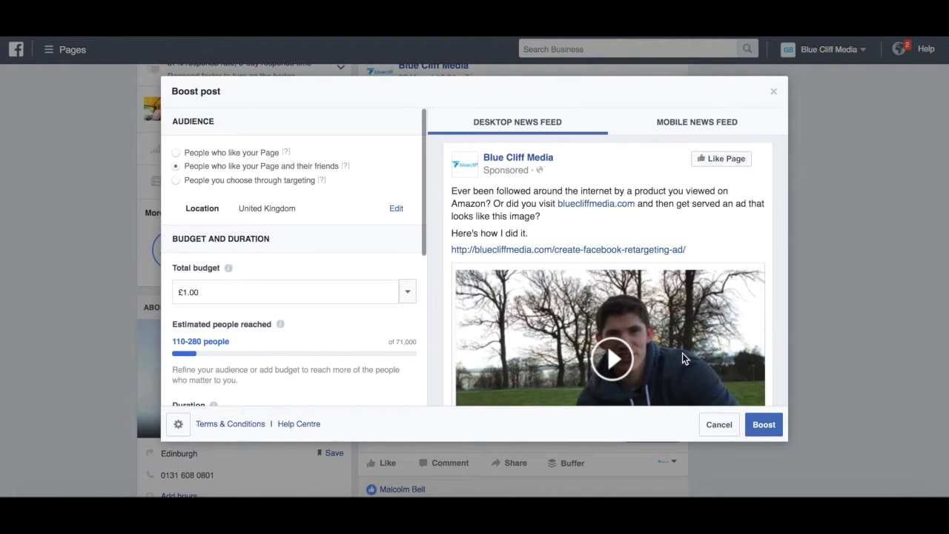
mouse_move(630, 294)
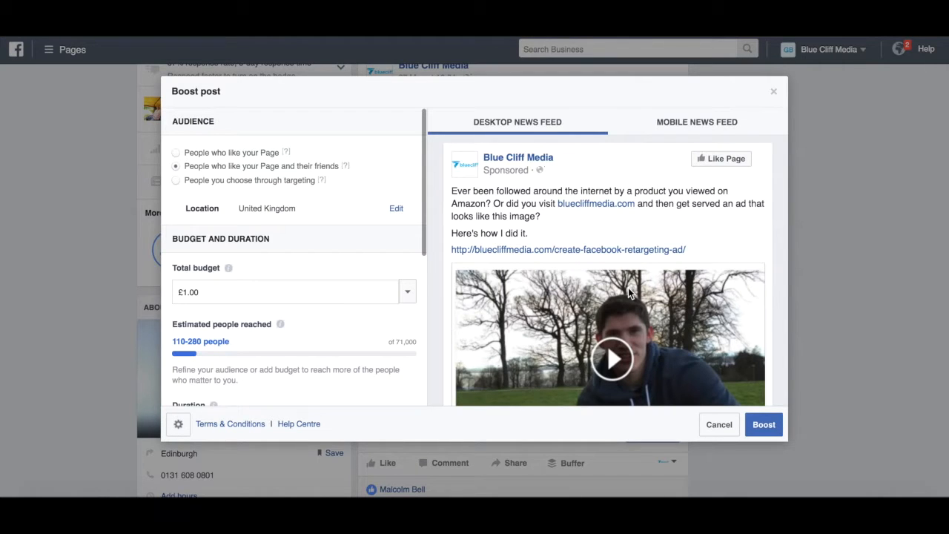
Aim the boost at 'People you choose through targeting'.
scroll("down", 3)
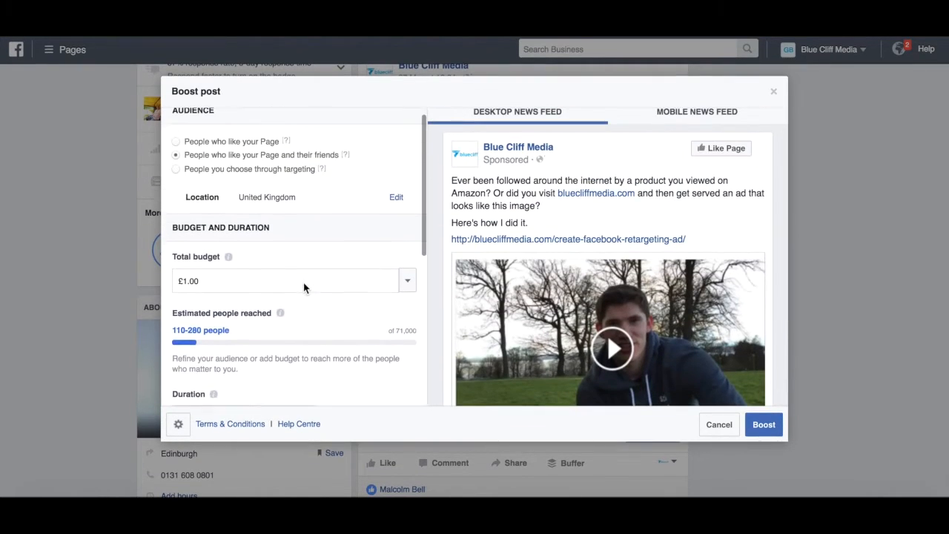
scroll("down", 3)
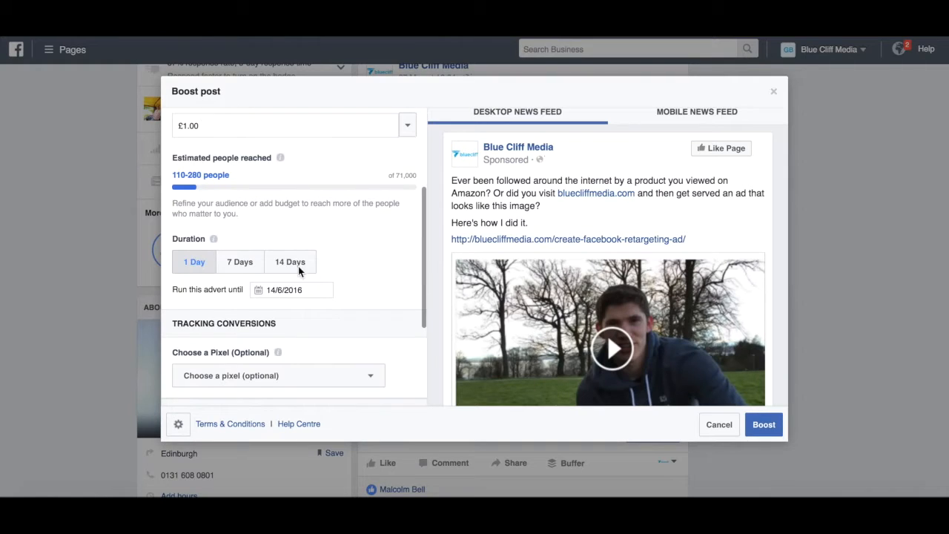
scroll("up", 3)
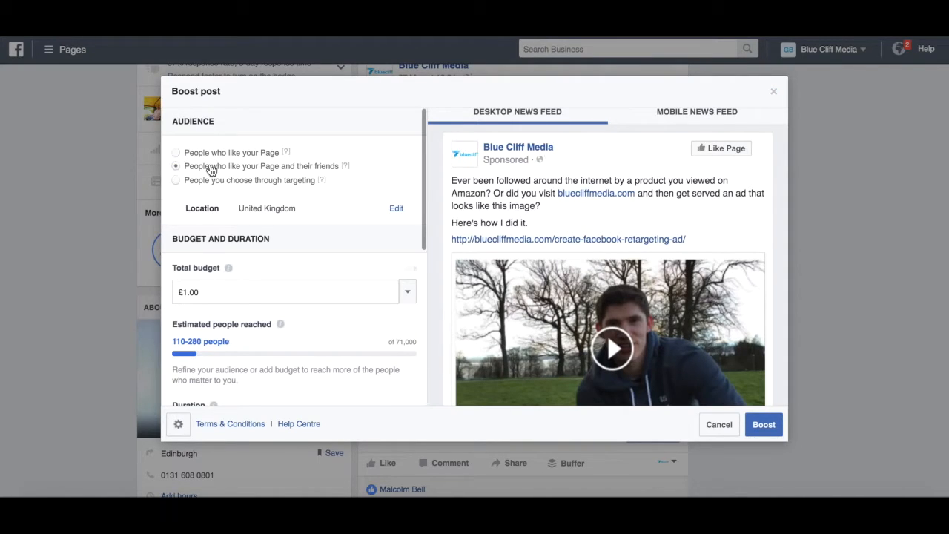
left_click(175, 181)
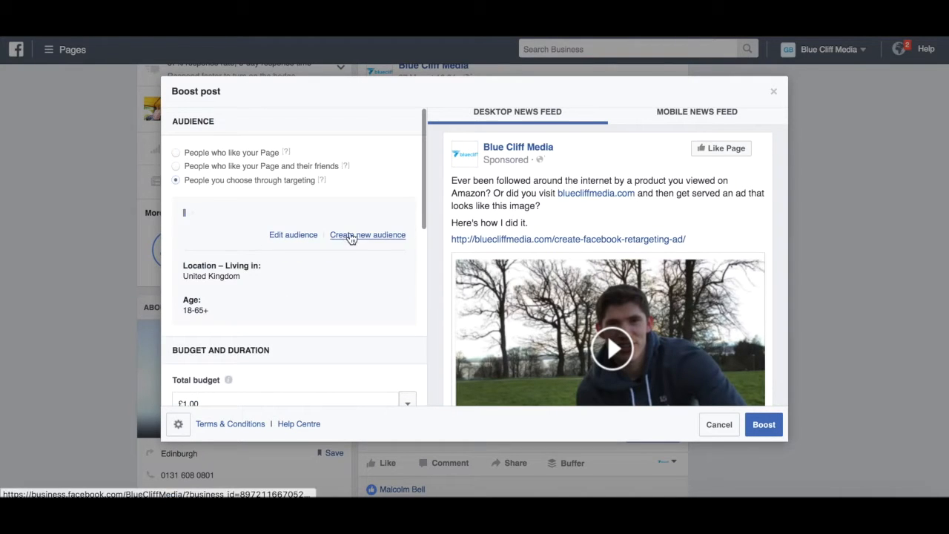
Start a new audience form, then cancel it to keep the default United Kingdom audience.
left_click(294, 219)
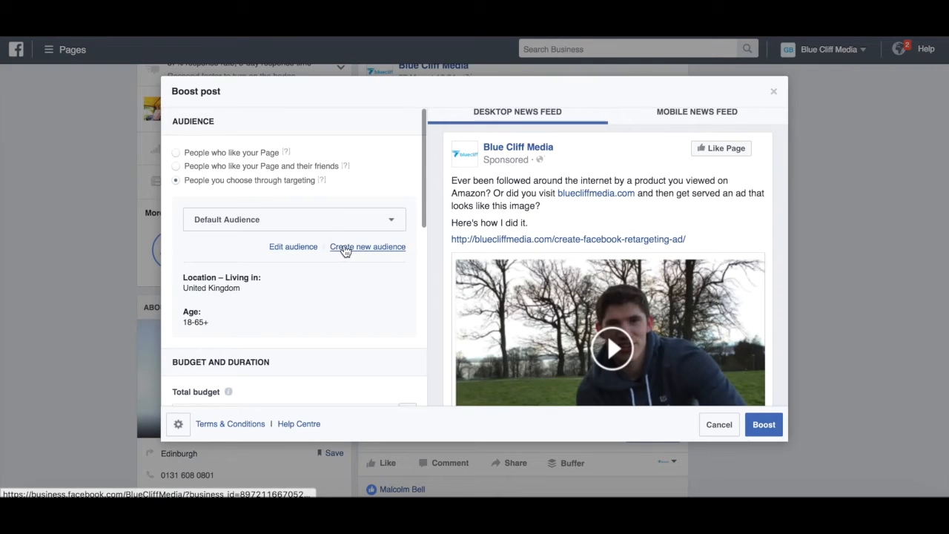
left_click(367, 246)
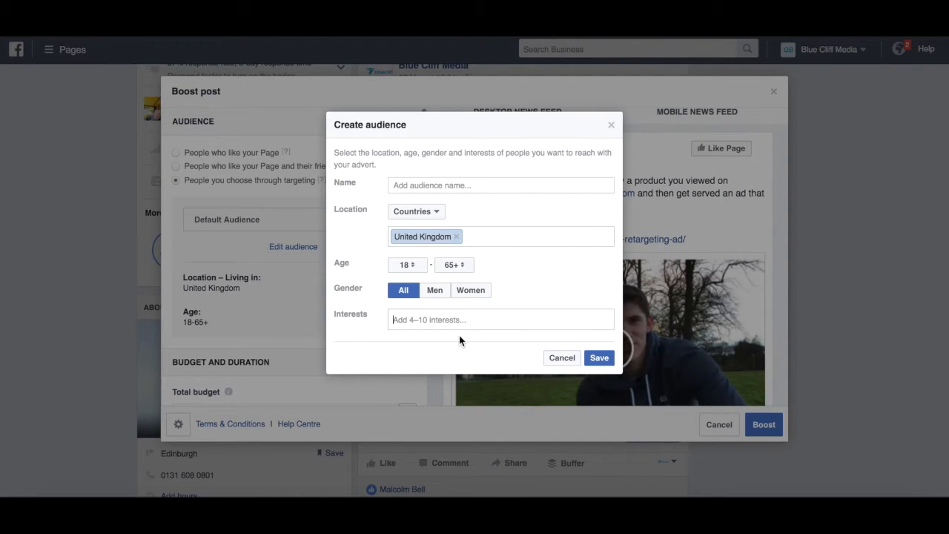
mouse_move(562, 357)
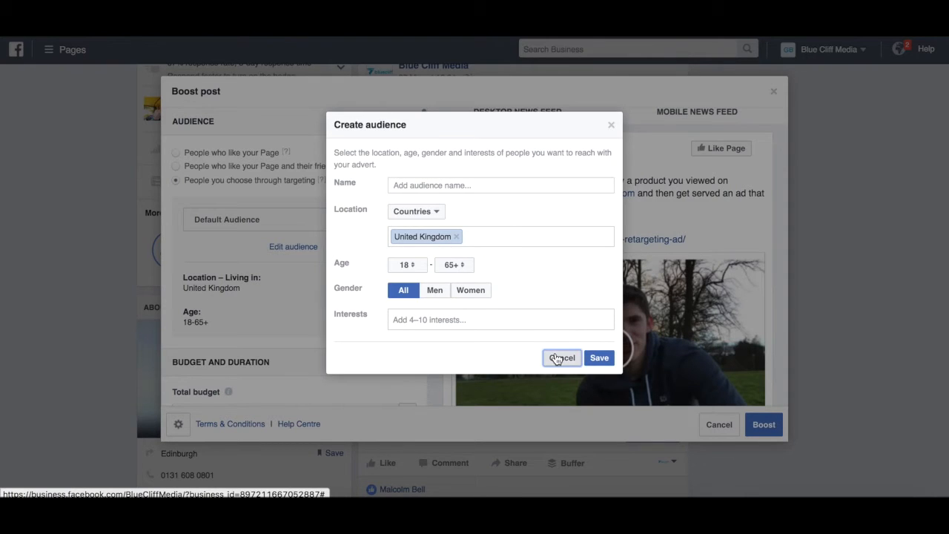
left_click(561, 357)
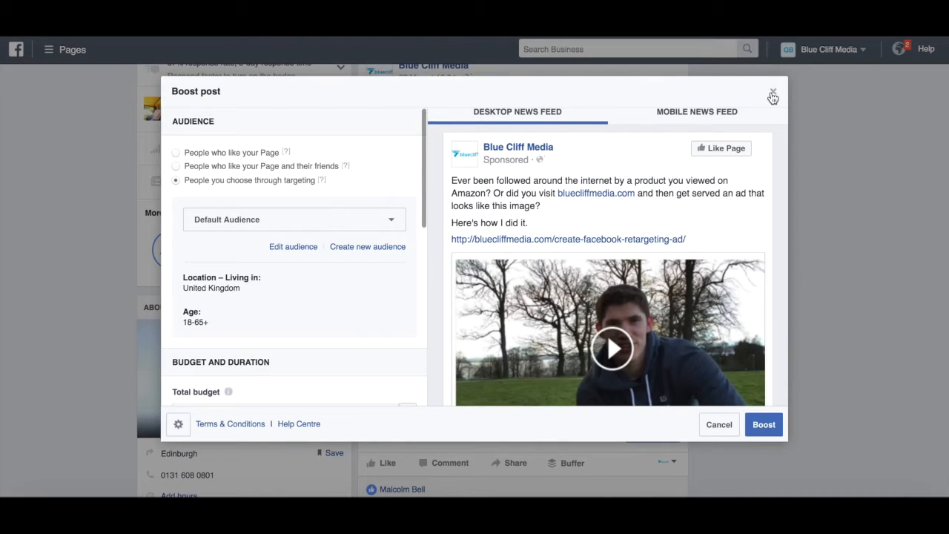
Close the Boost post window and move to Adverts Manager to create a campaign.
left_click(773, 97)
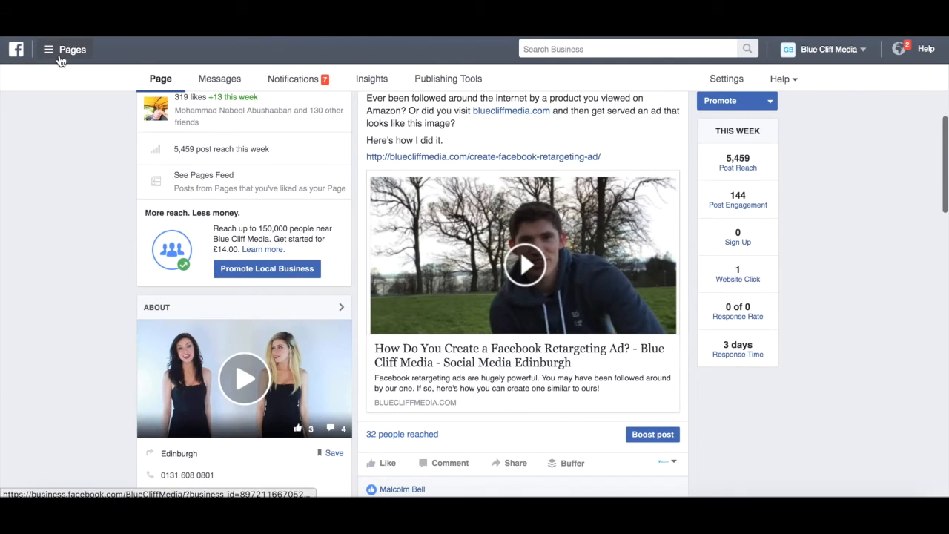
left_click(47, 49)
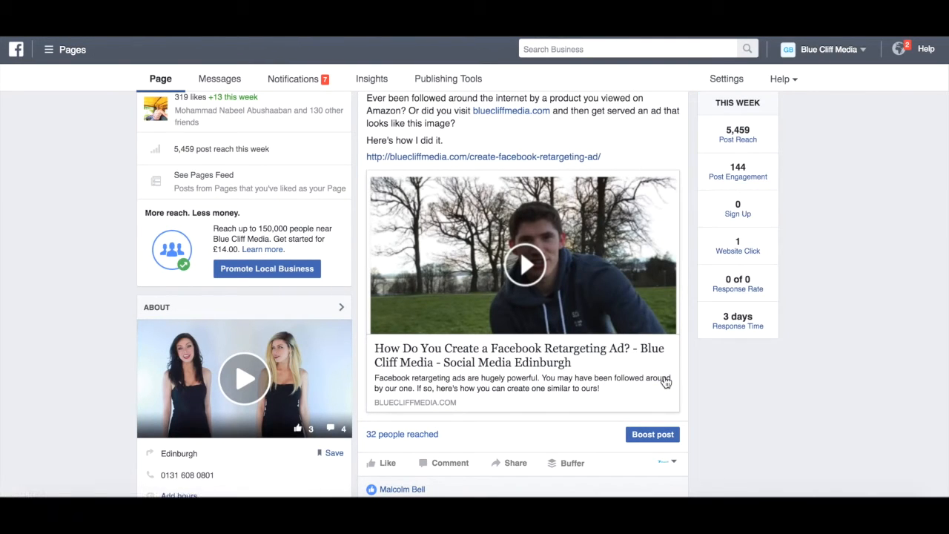
left_click(653, 433)
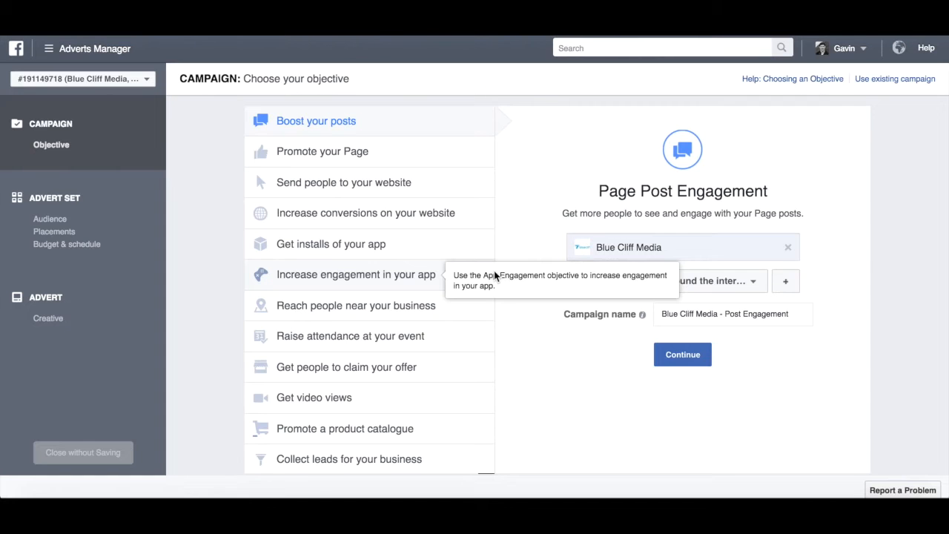
mouse_move(884, 123)
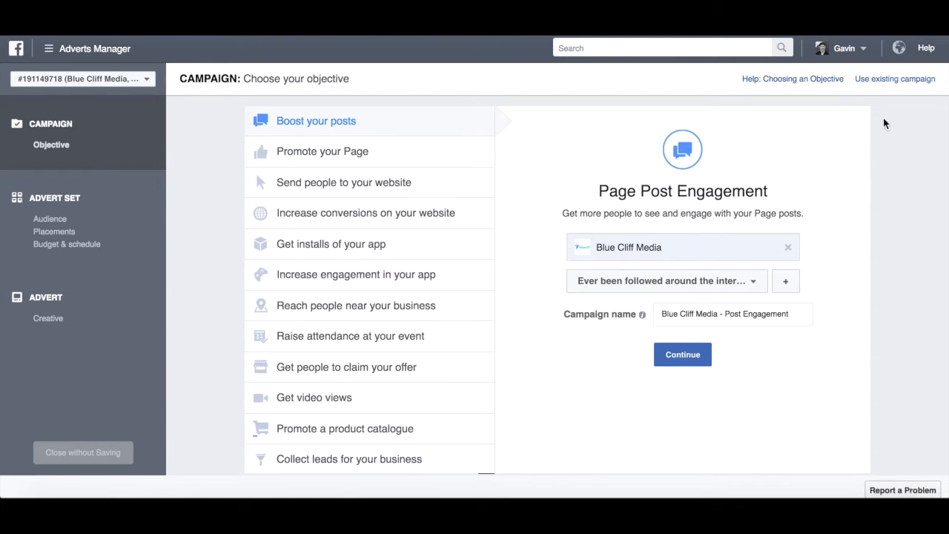
mouse_move(911, 86)
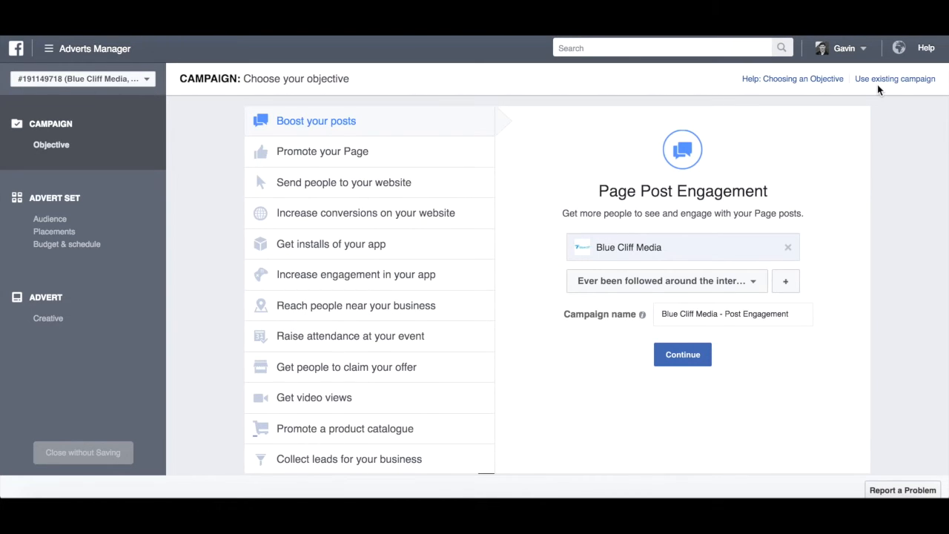
mouse_move(371, 132)
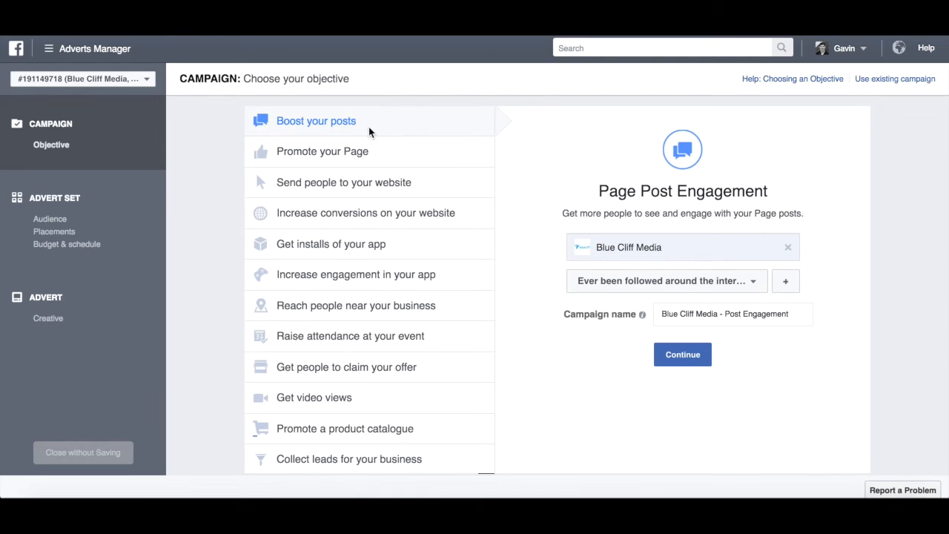
mouse_move(631, 261)
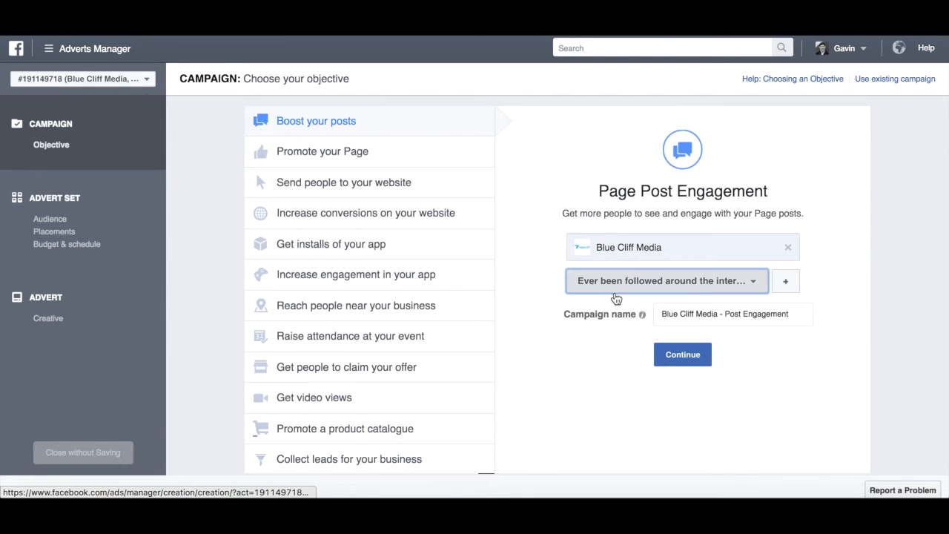
Pick the 'Ever been followed around the internet…' post from the Page post list.
left_click(664, 280)
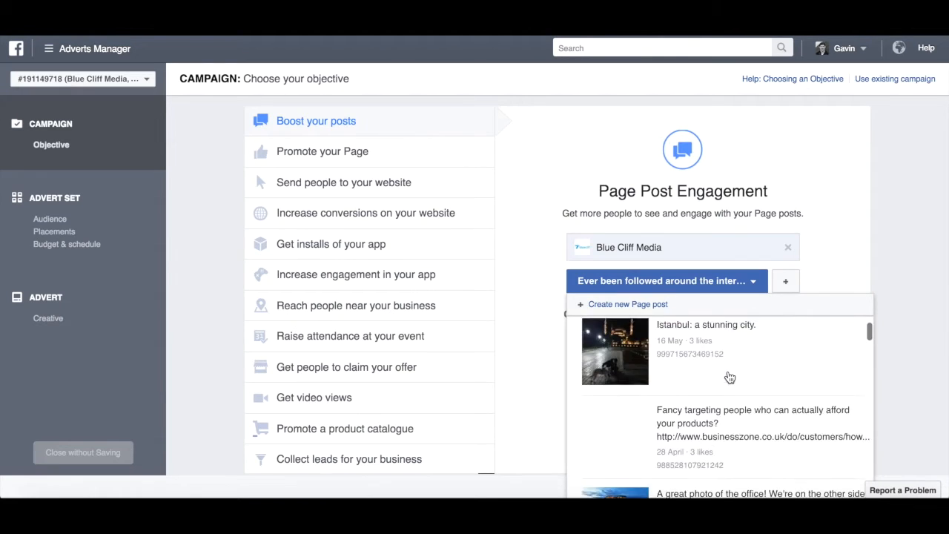
scroll("down", 3)
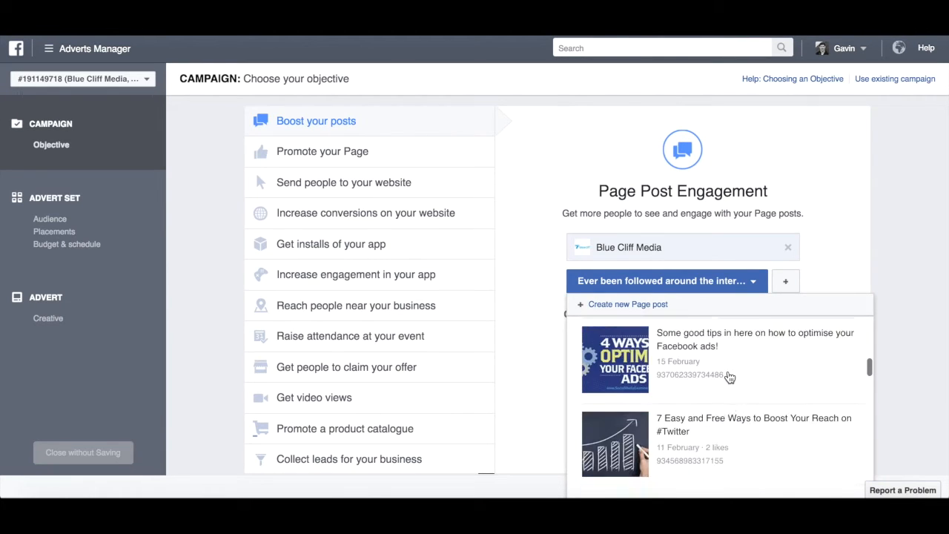
scroll("down", 3)
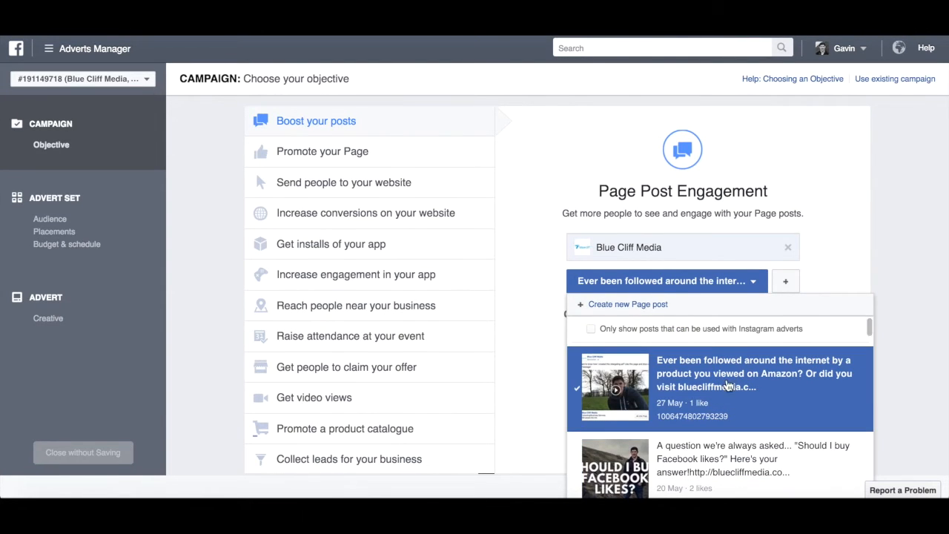
mouse_move(750, 386)
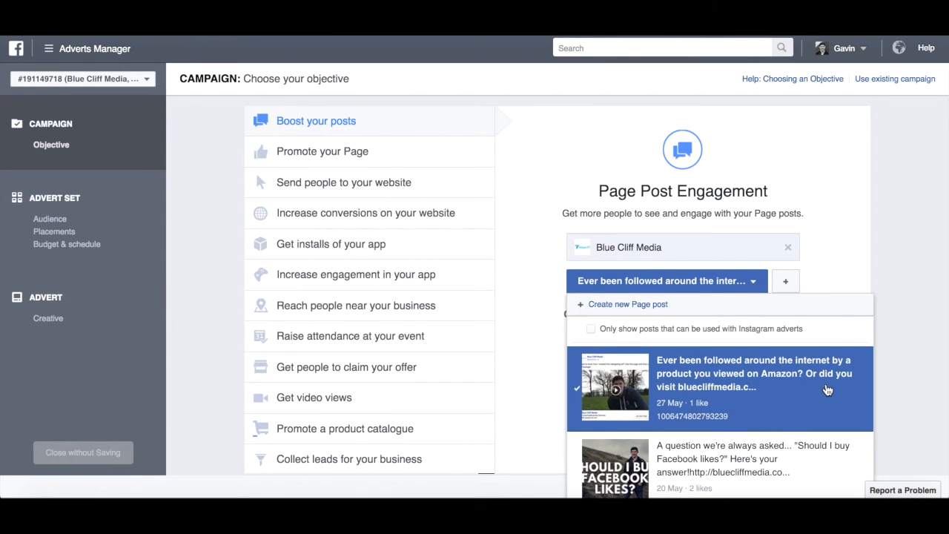
mouse_move(750, 378)
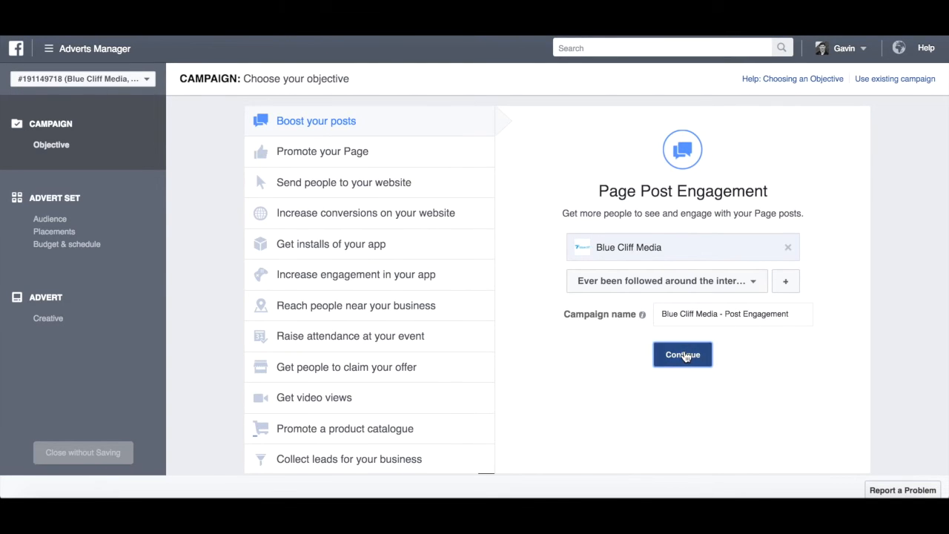
Continue to the Advert Set page and review its Audience section (United Kingdom, 18–65+).
left_click(682, 354)
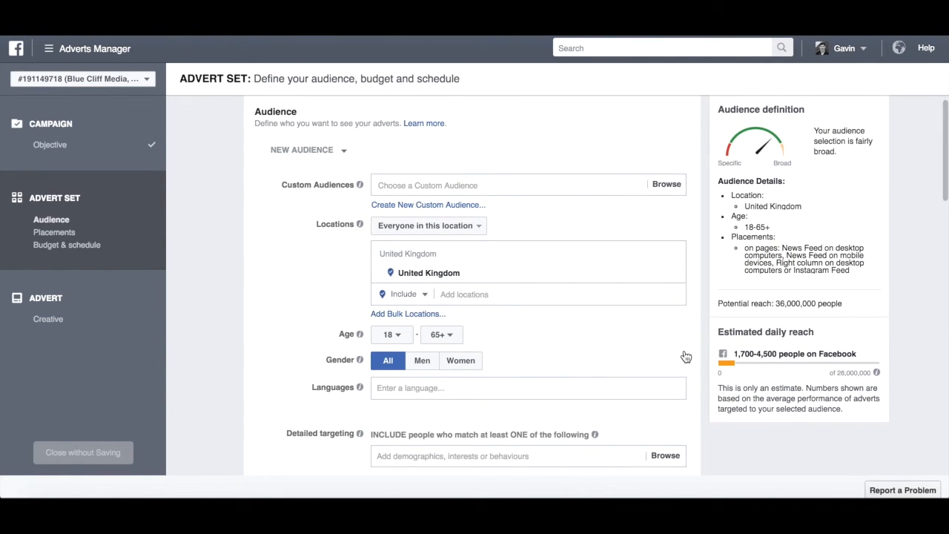
scroll("down", 3)
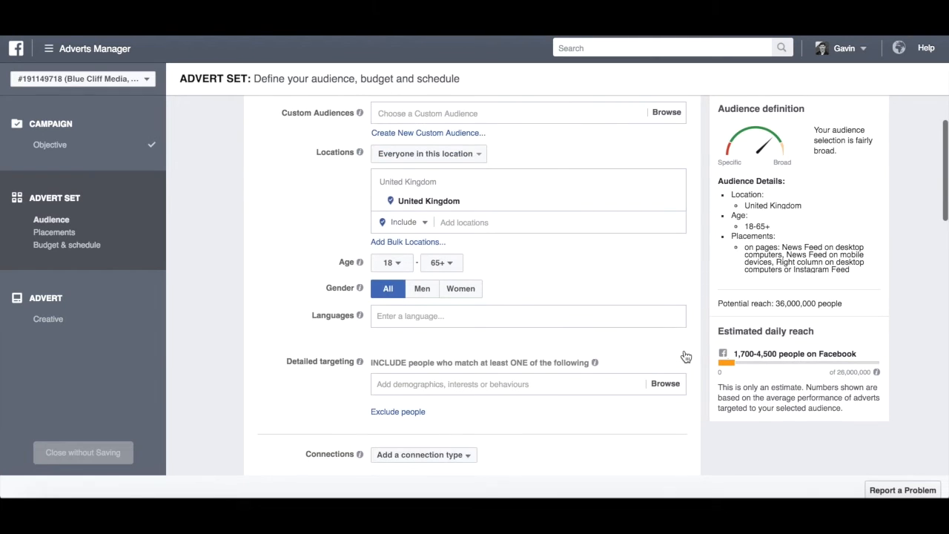
scroll("up", 3)
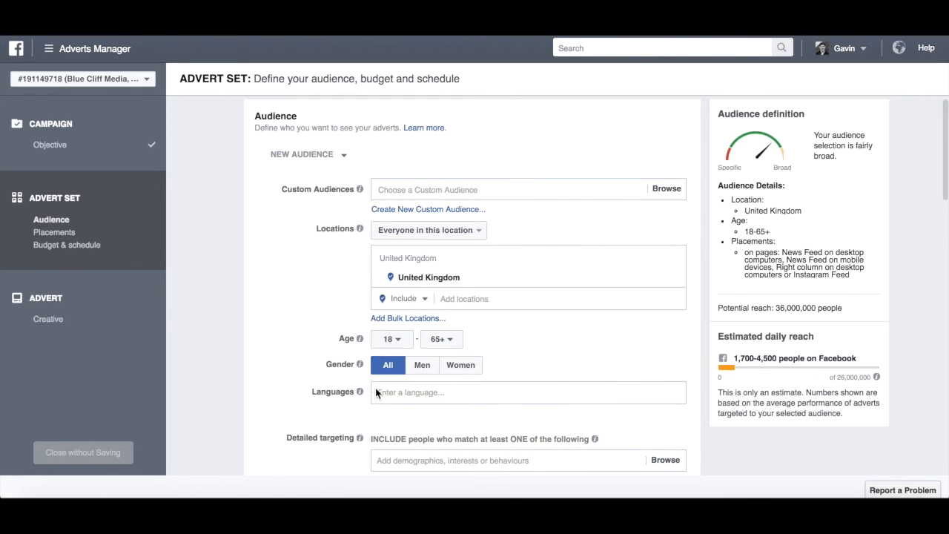
scroll("up", 3)
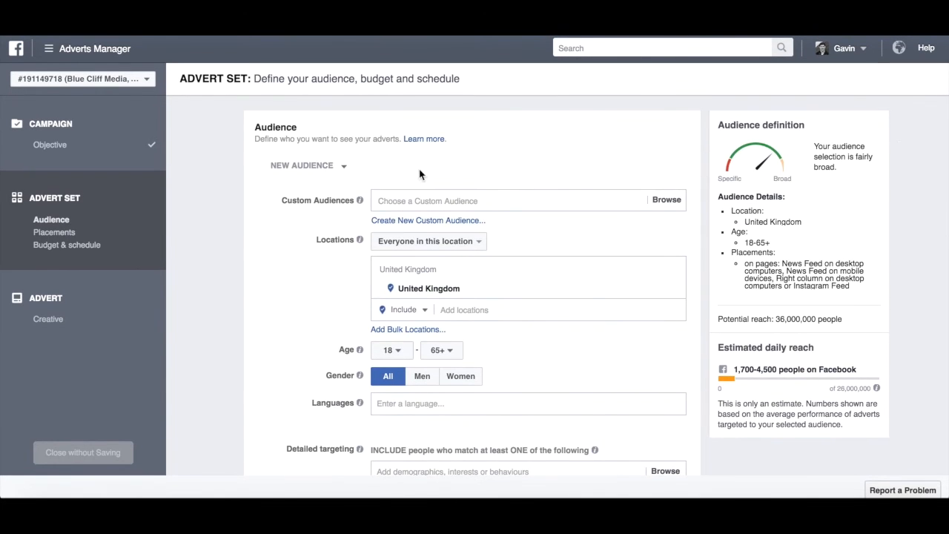
left_click(519, 201)
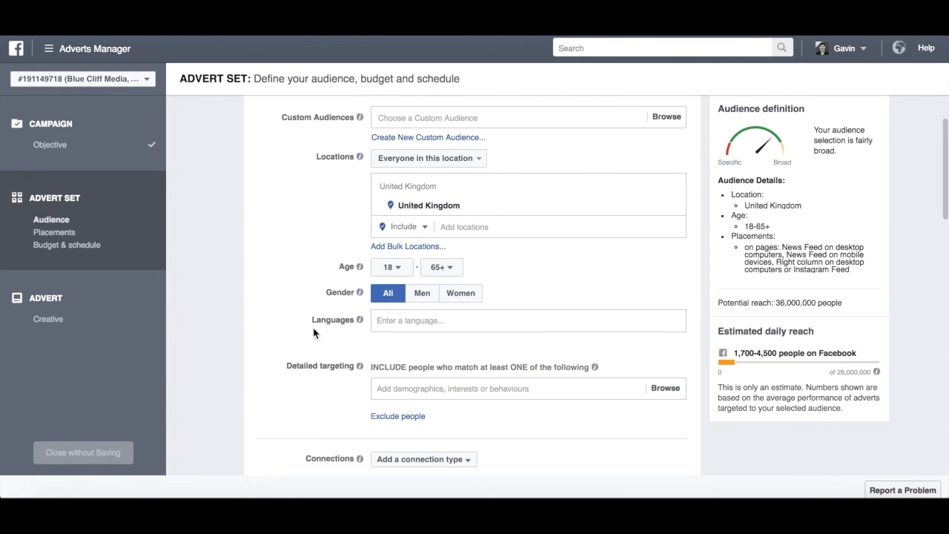
Browse the Detailed targeting categories, keep the default audience and continue to Advert Creative.
left_click(507, 280)
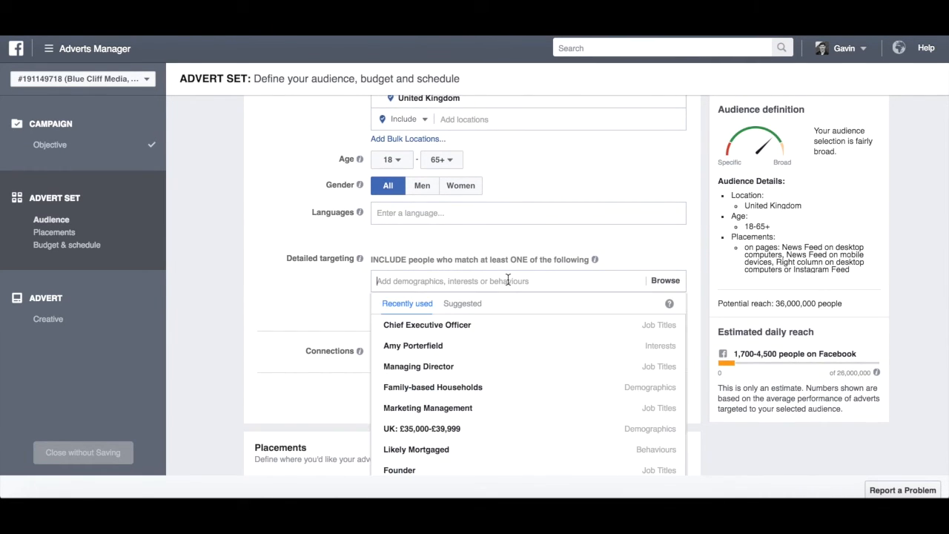
left_click(664, 281)
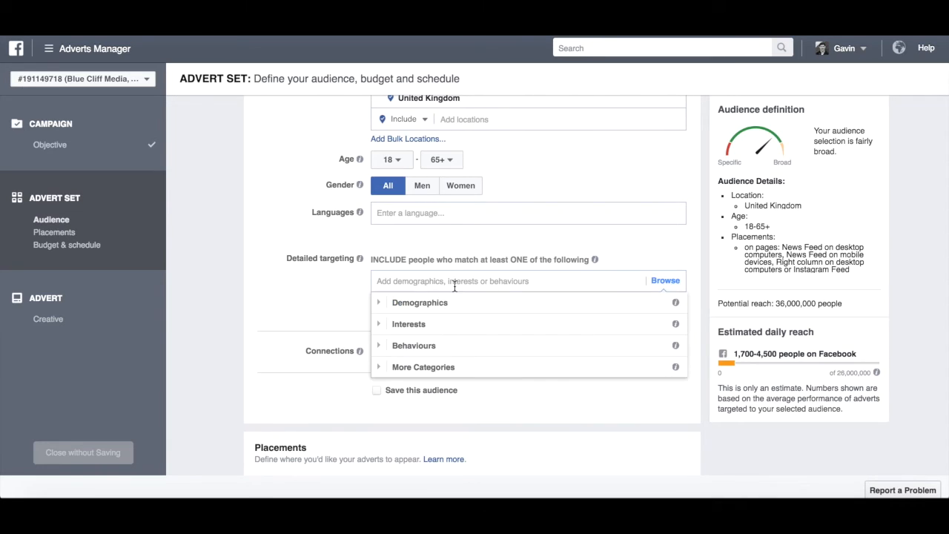
mouse_move(418, 364)
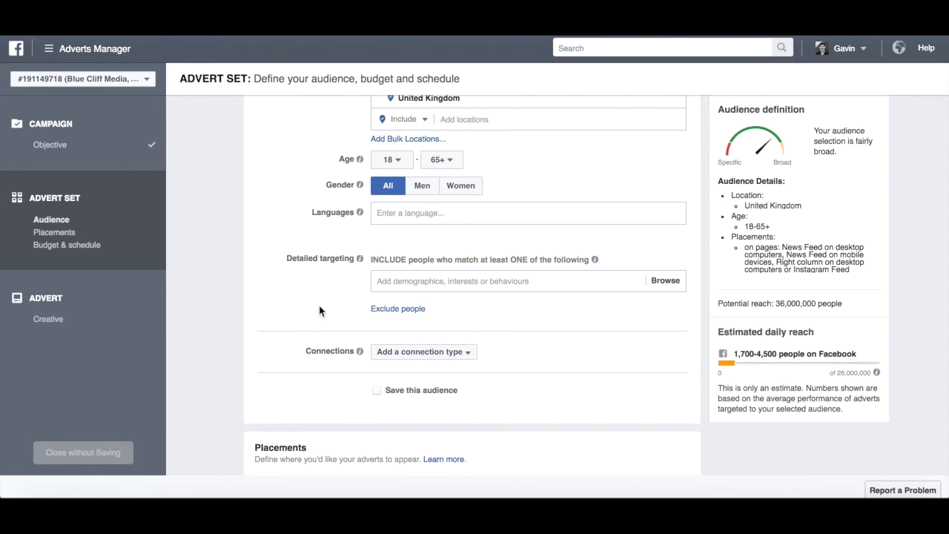
scroll("down", 3)
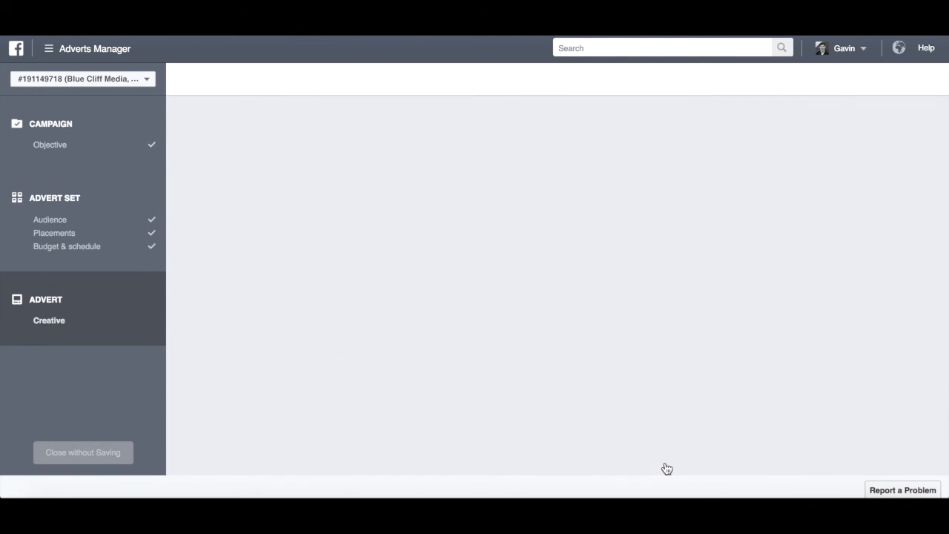
Review the boosted post preview down to the Review Order and Place Order buttons.
left_click(49, 321)
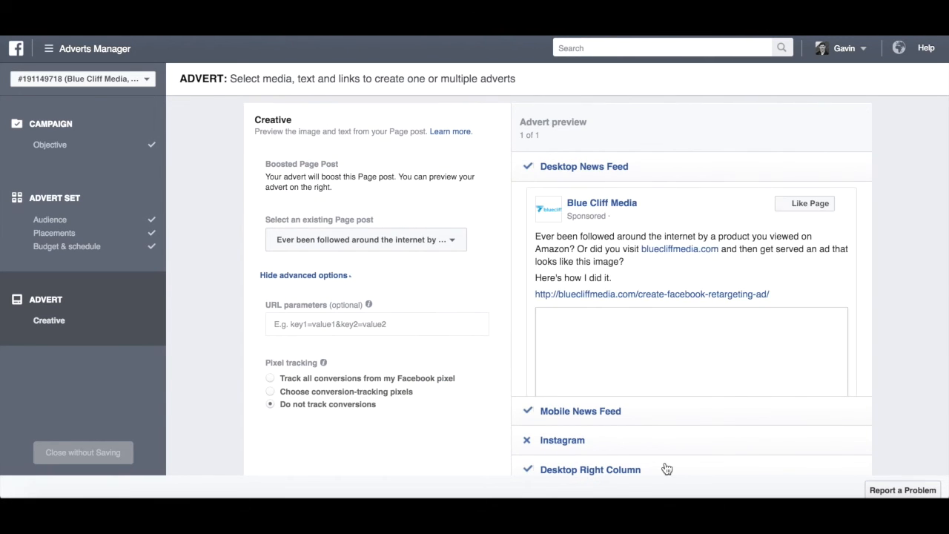
scroll("down", 3)
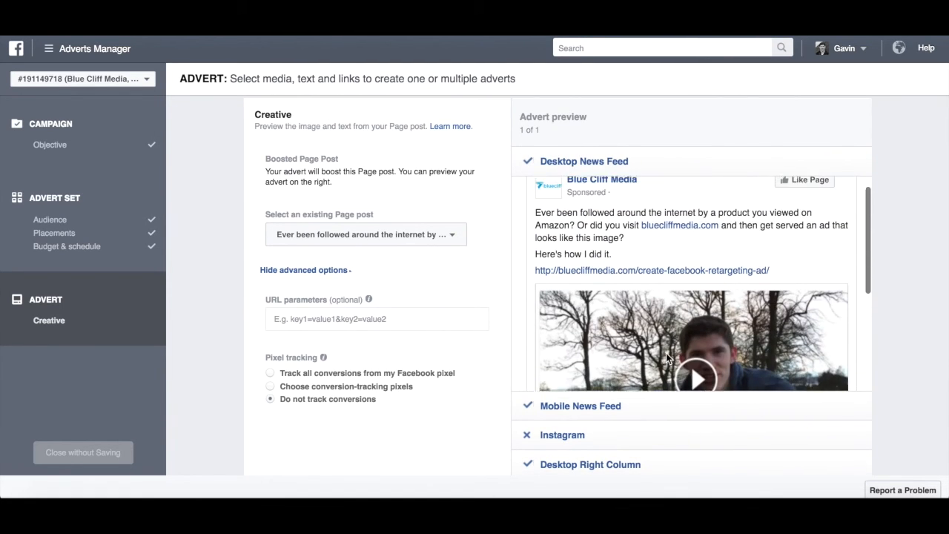
scroll("up", 3)
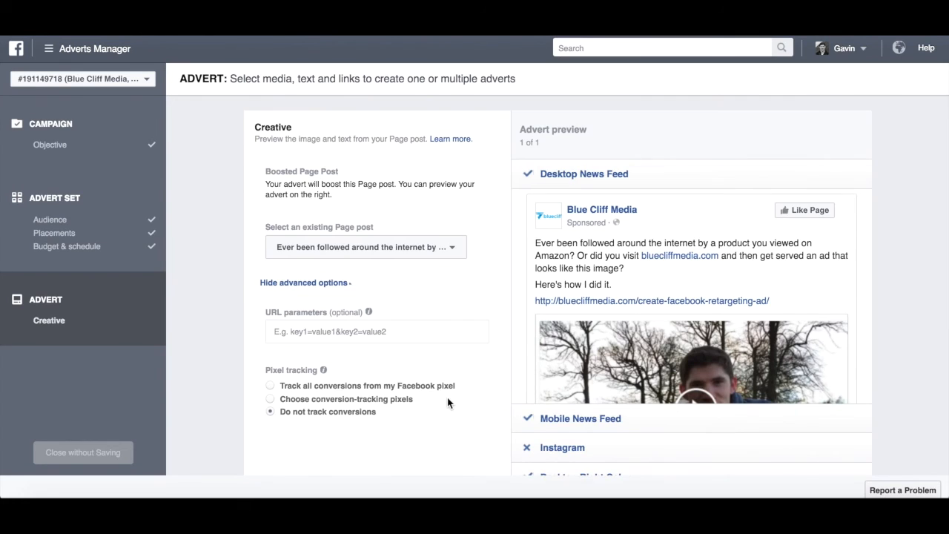
scroll("down", 3)
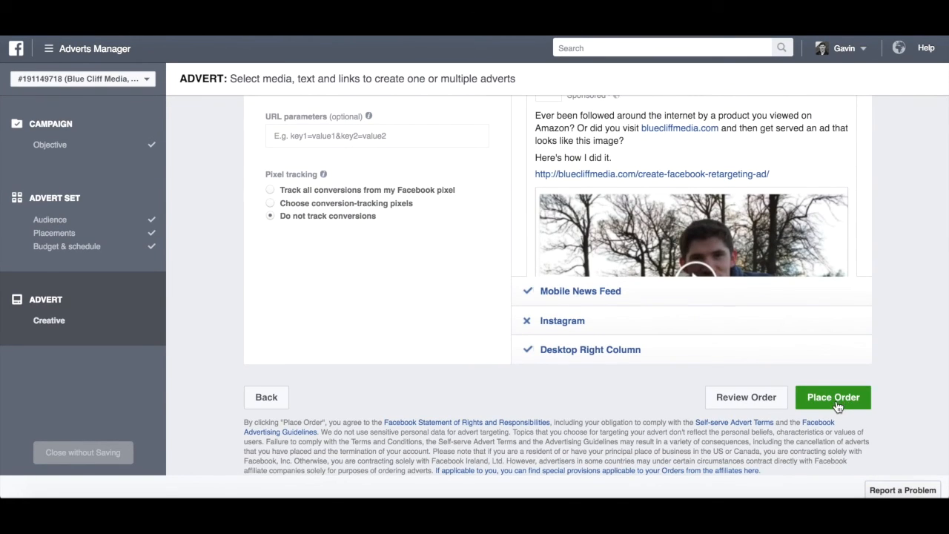
mouse_move(510, 378)
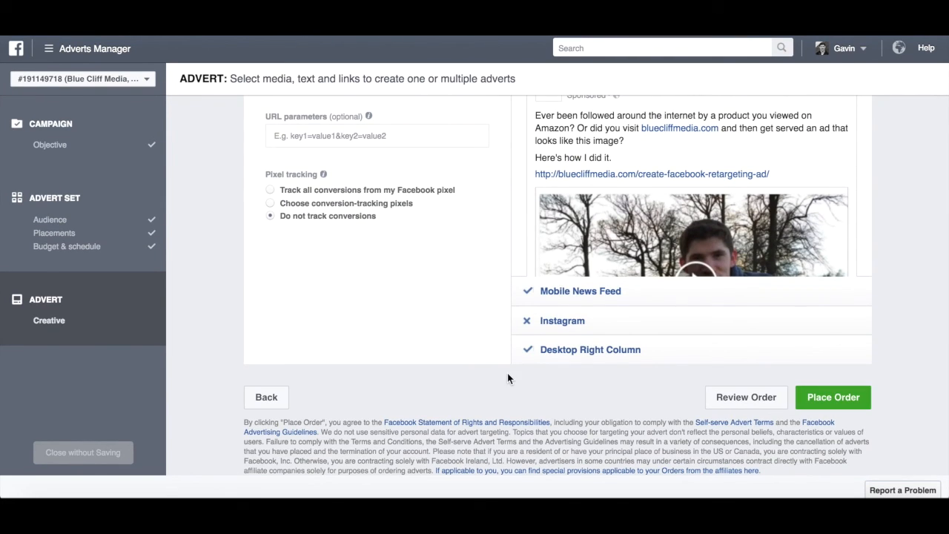